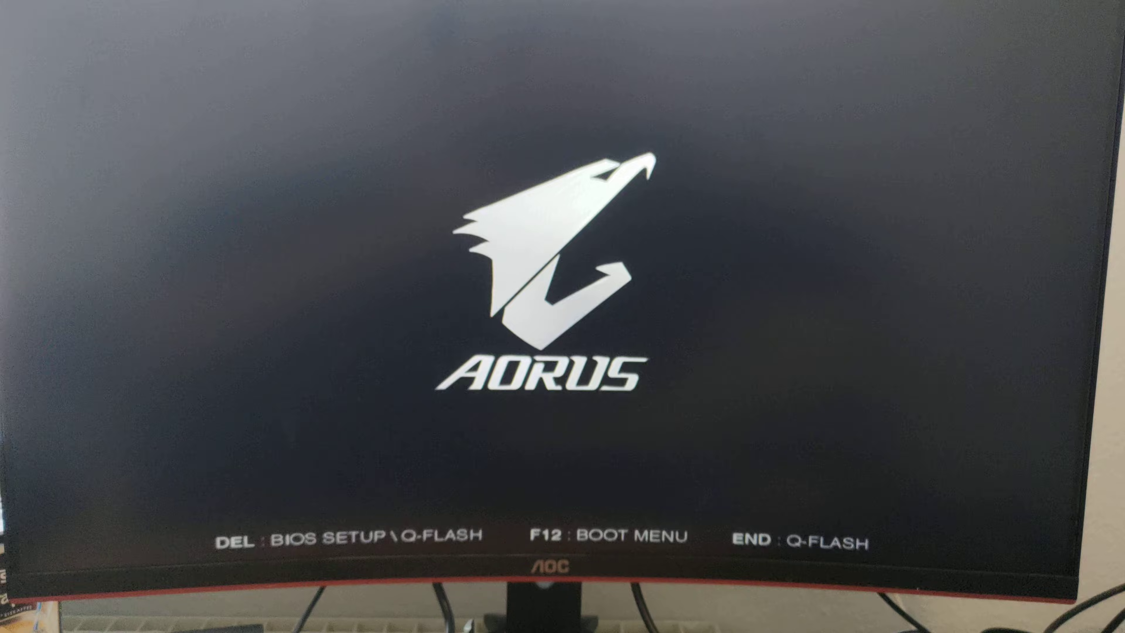
- Enter BIOS Setup in Advanced Mode from the AORUS boot screen with Delete
key("Delete")
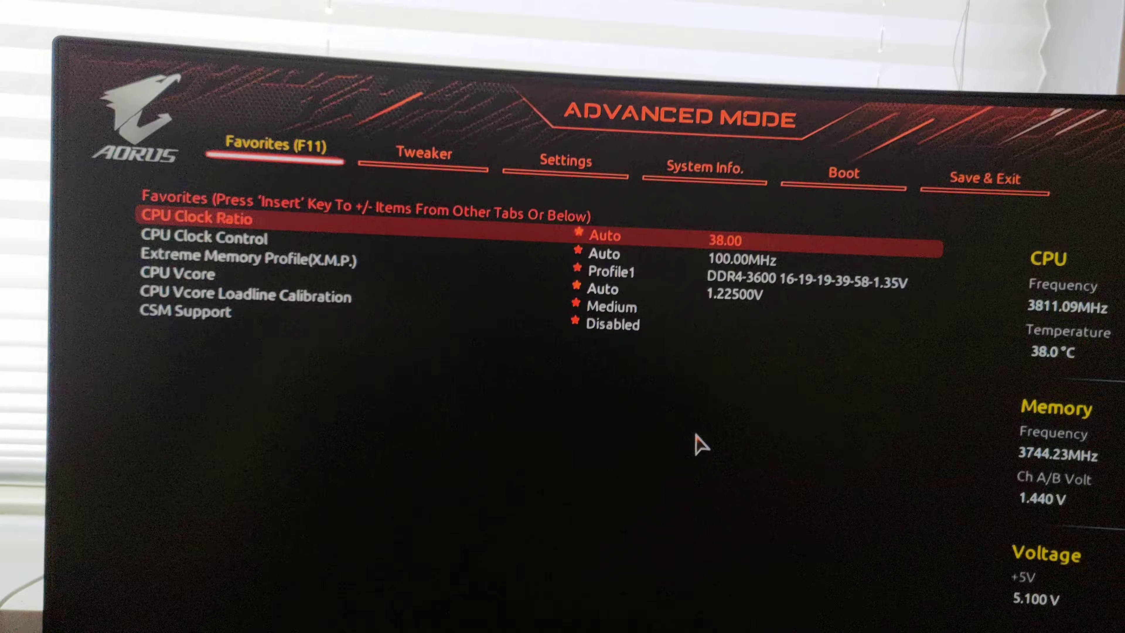
- Reach AMD Overclocking under Tweaker Settings and accept the warranty warning
left_click(423, 153)
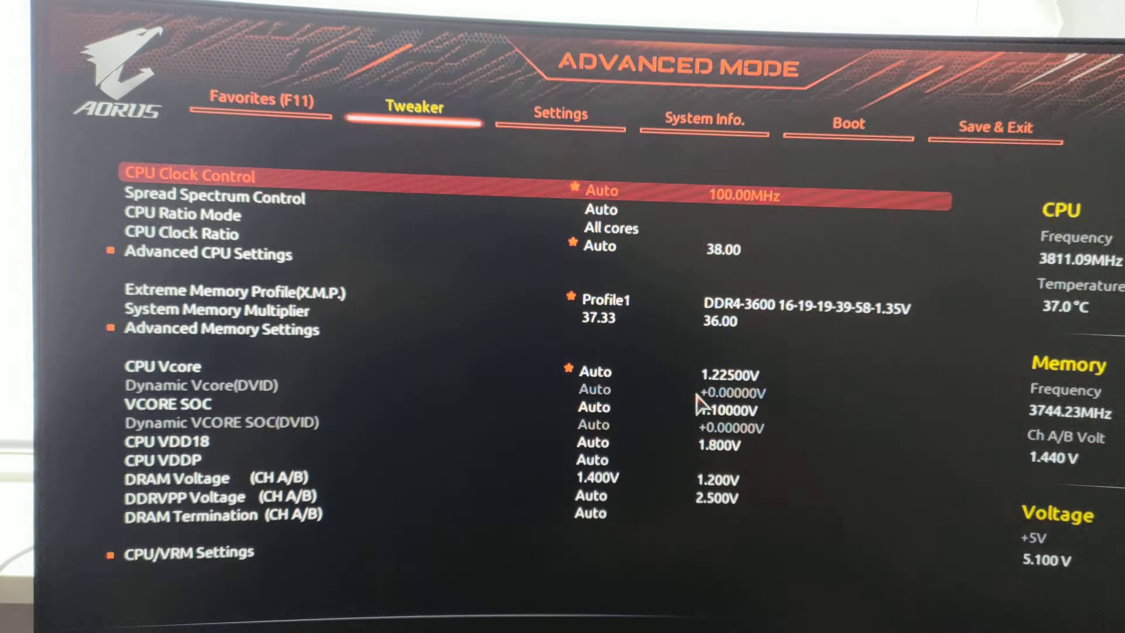
left_click(561, 115)
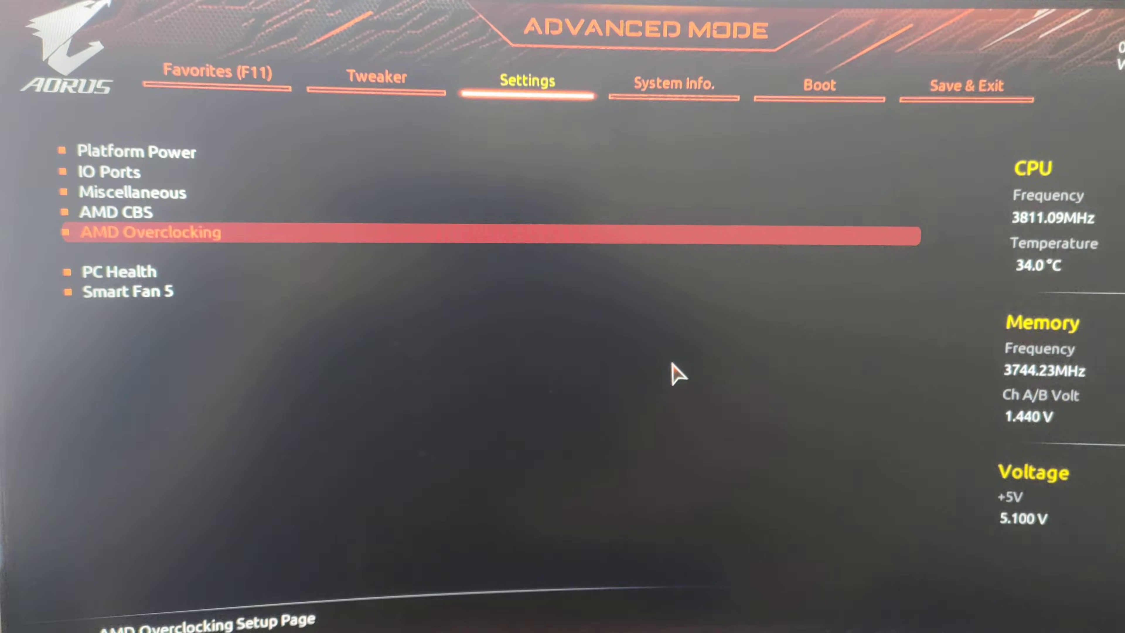
left_click(149, 233)
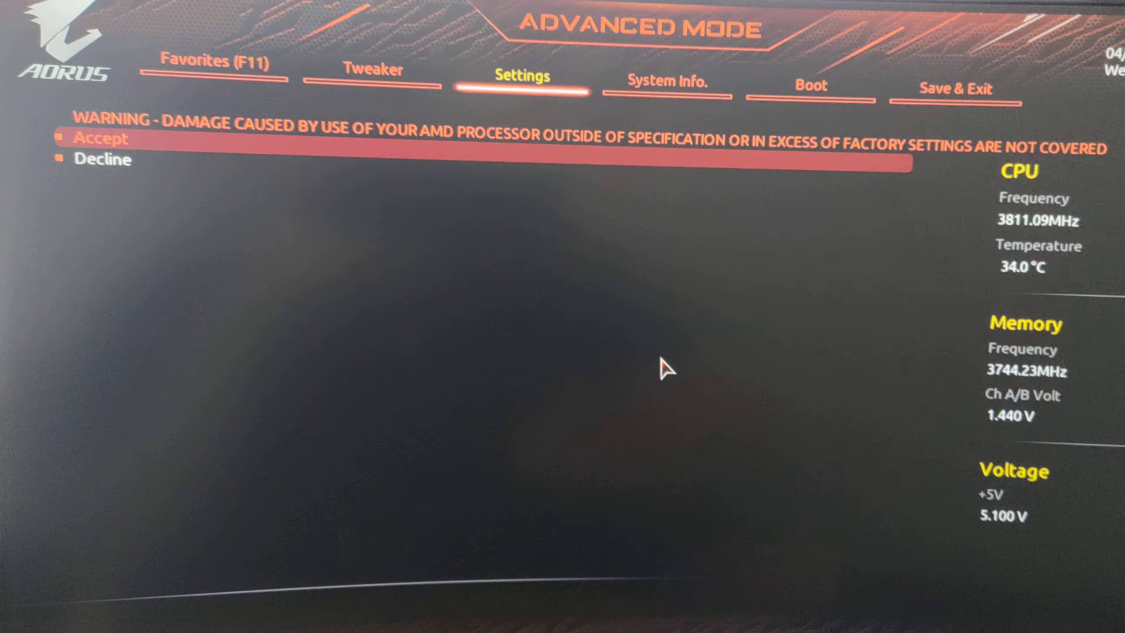
left_click(100, 138)
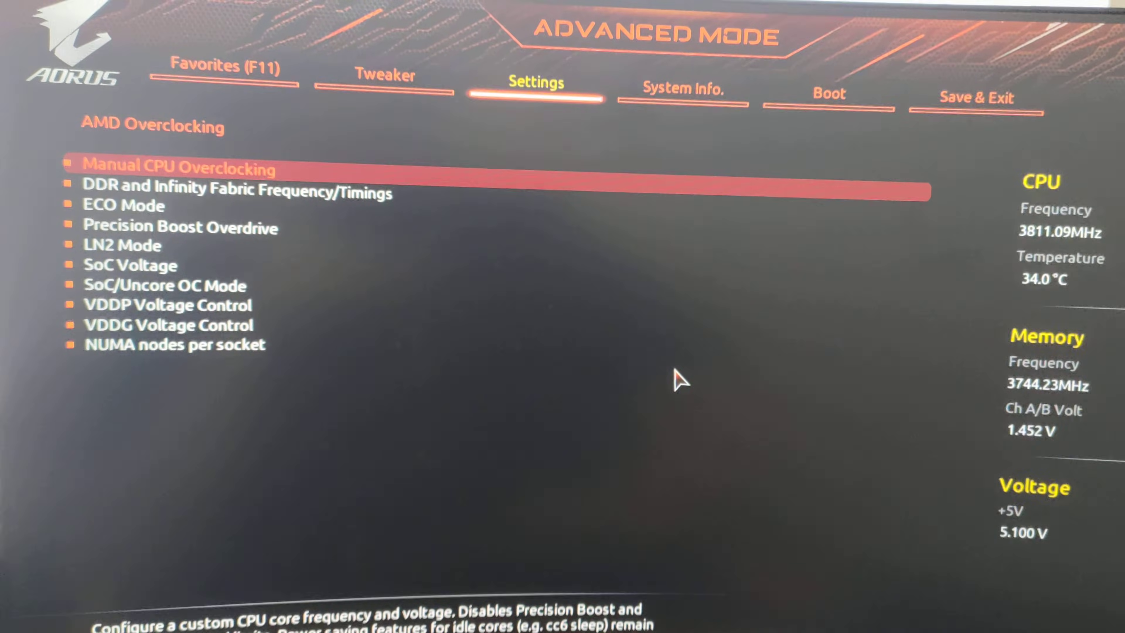
- Keep PBO Limits on Manual (115, 80, 90, 10X scalar) and move down to the Curve Optimizer entry
key("Down")
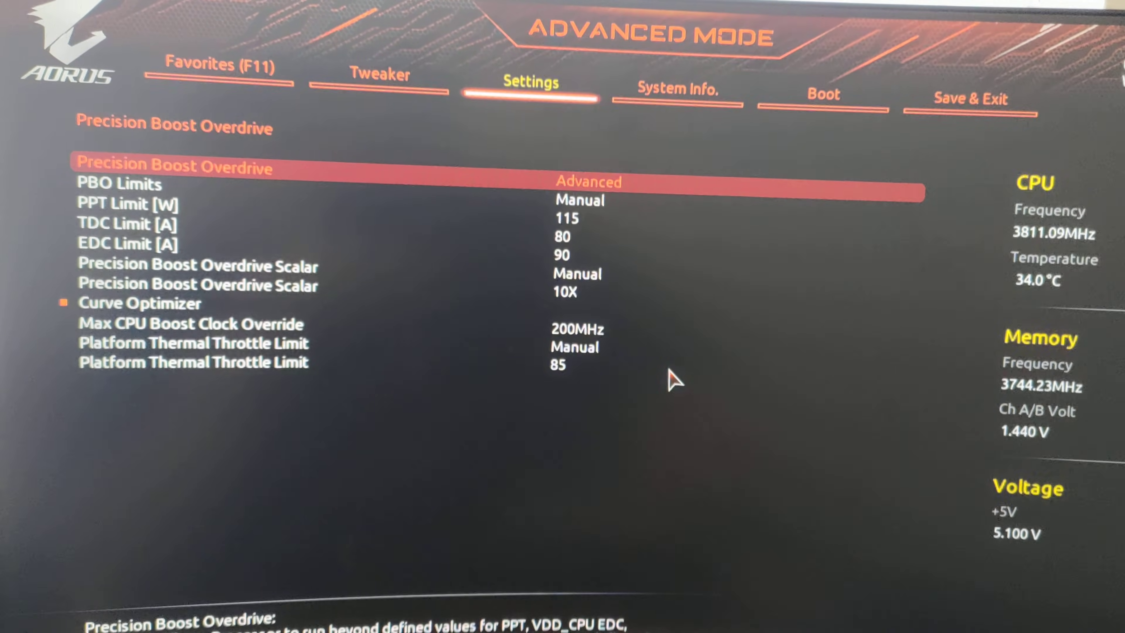
left_click(172, 165)
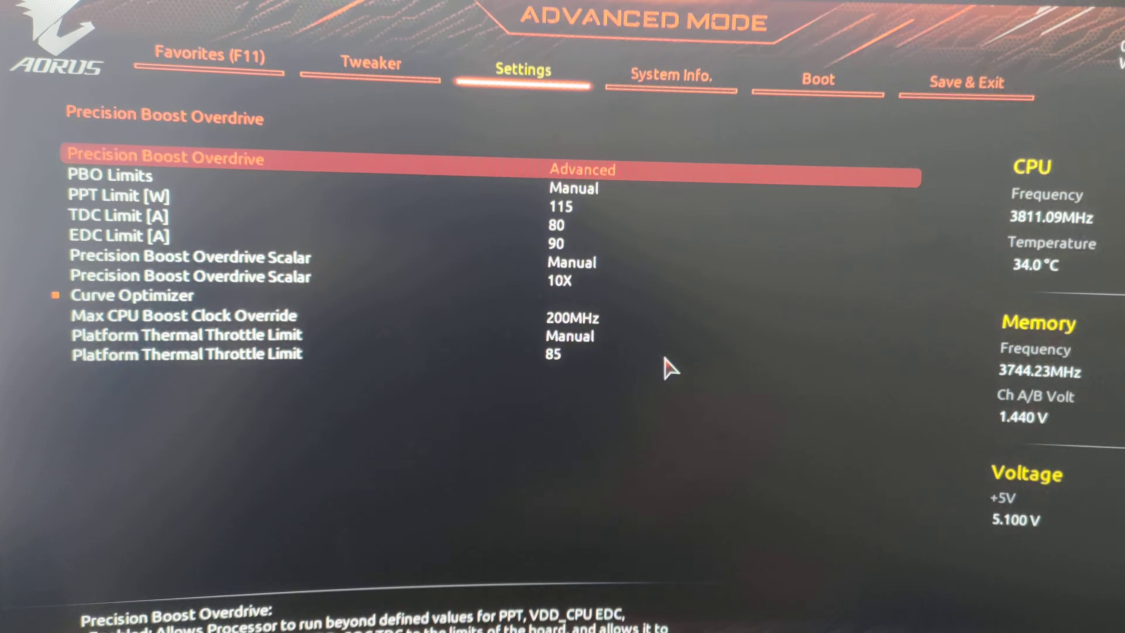
left_click(109, 174)
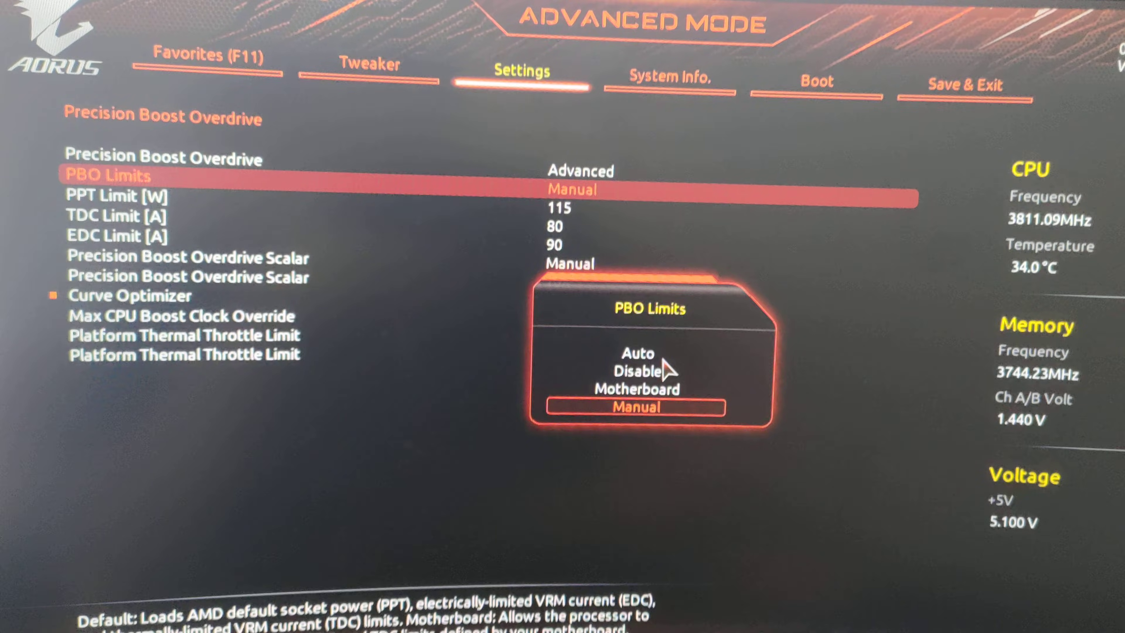
left_click(634, 406)
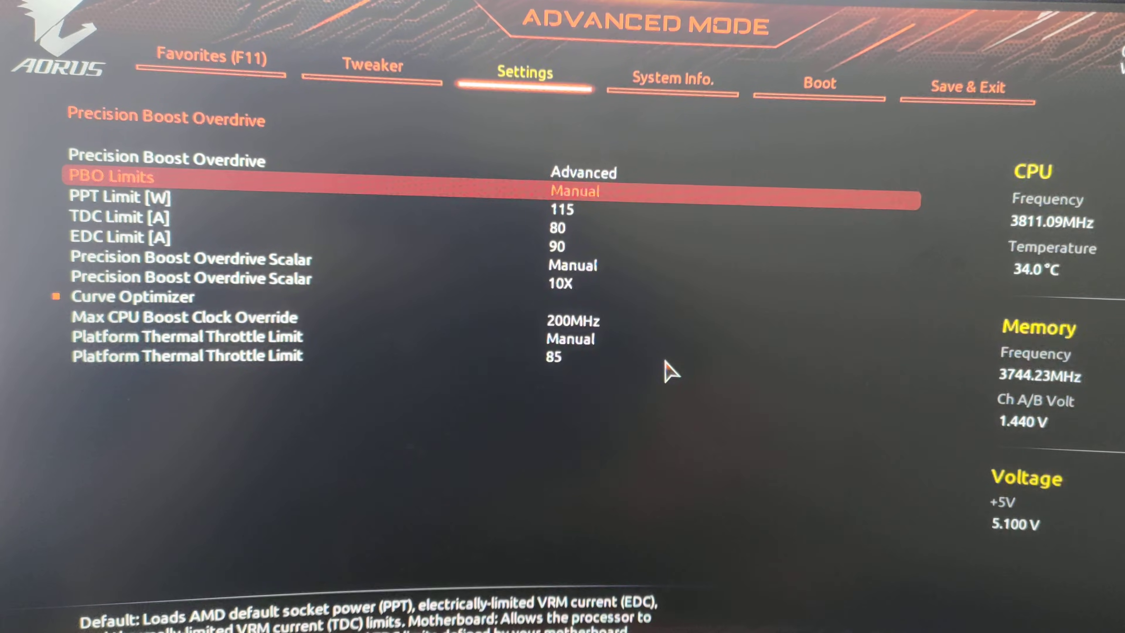
key("Down")
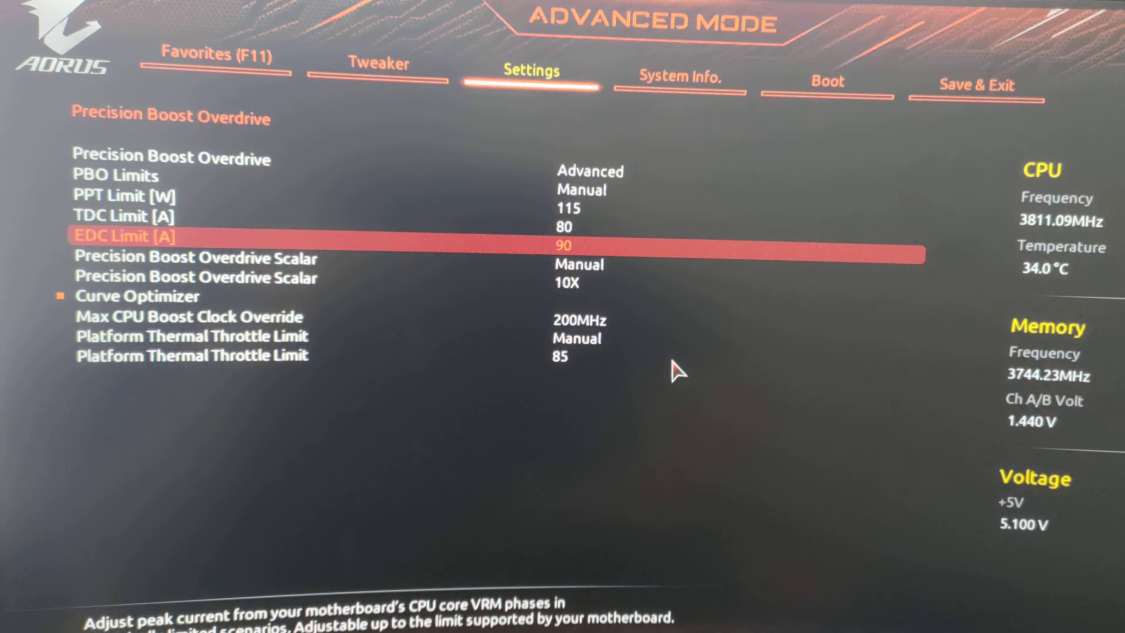
key("Down")
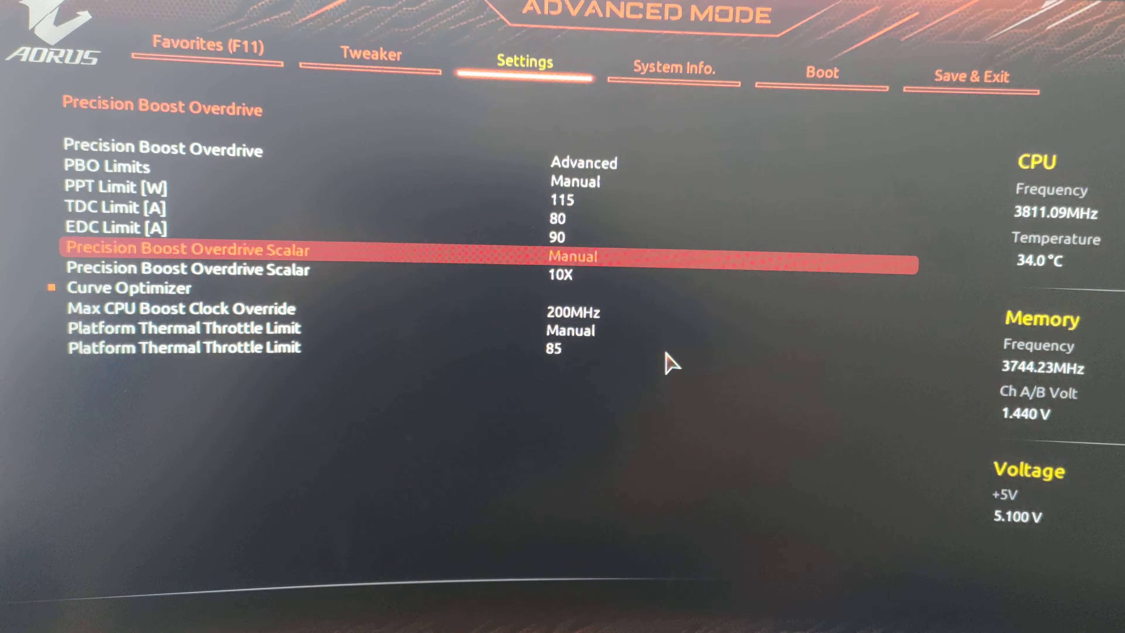
key("down")
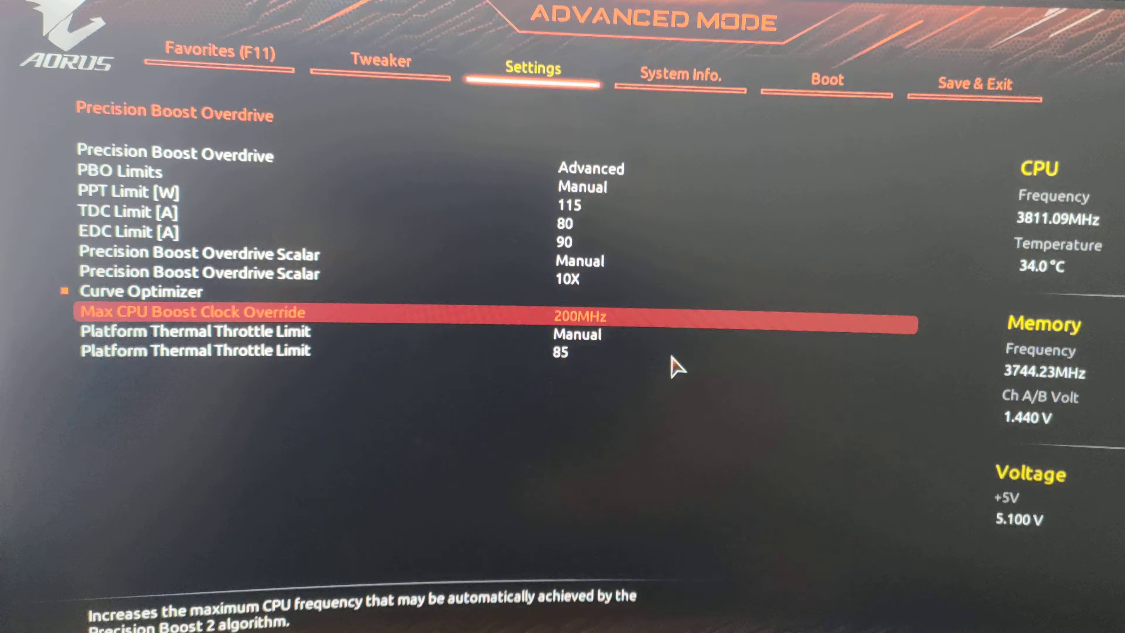
key("Down")
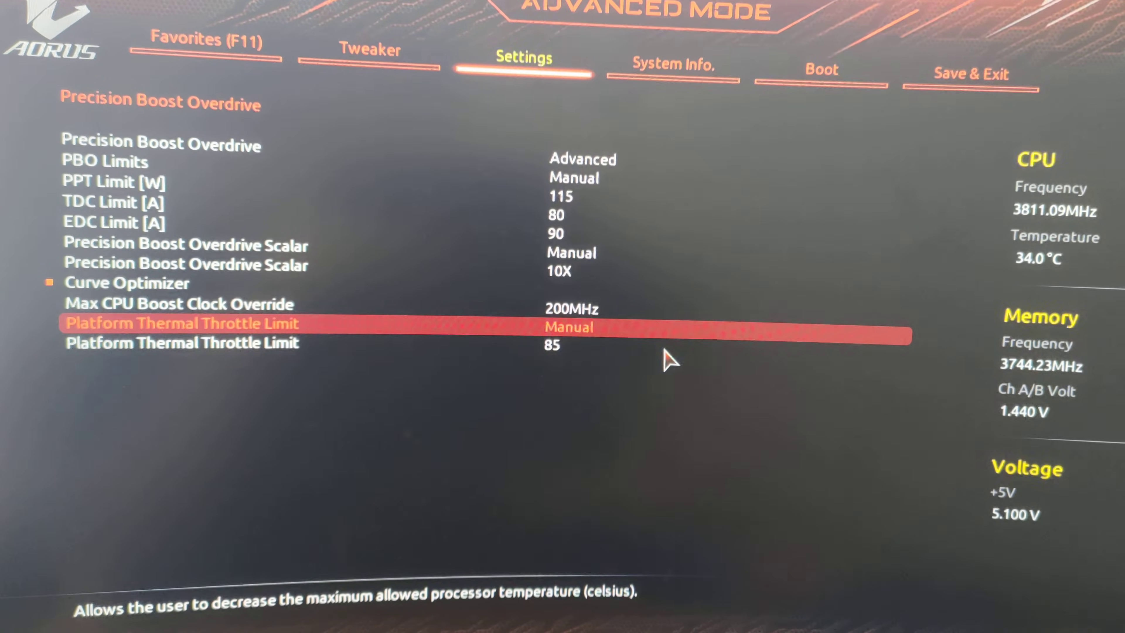
key("Up")
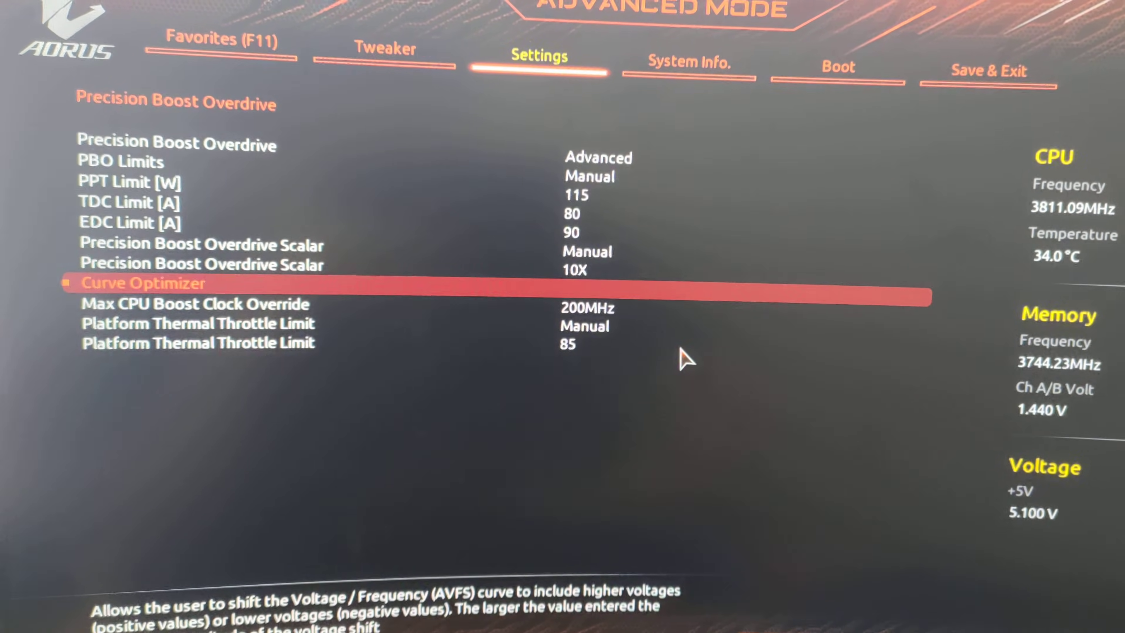
- Apply Curve Optimizer to All Cores with Negative sign and magnitude 7
left_click(143, 282)
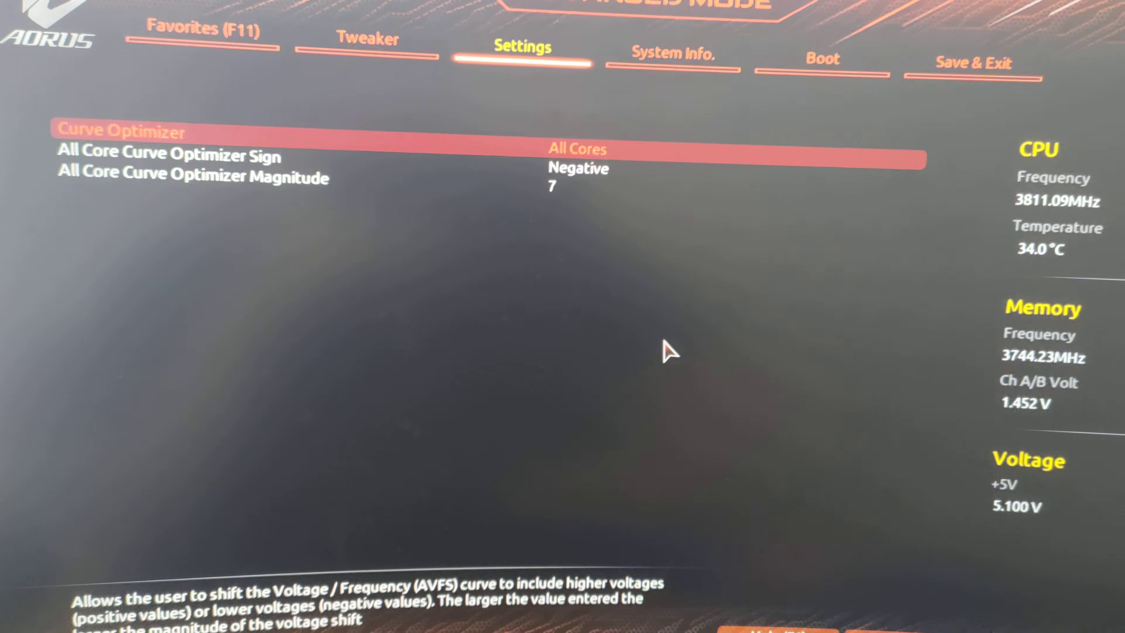
left_click(577, 149)
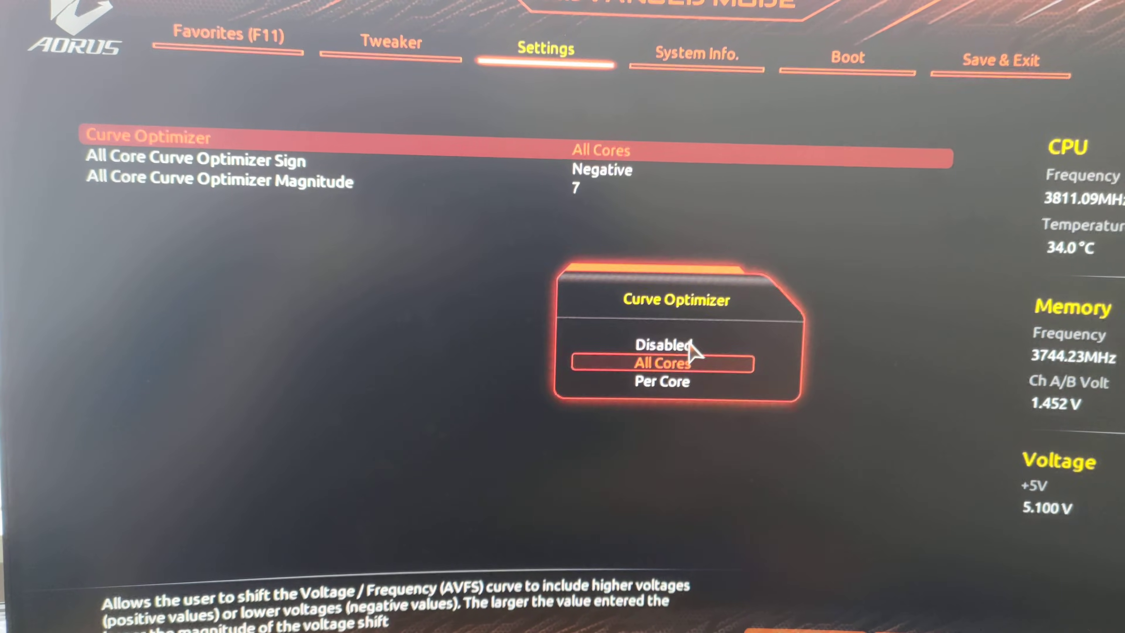
left_click(661, 362)
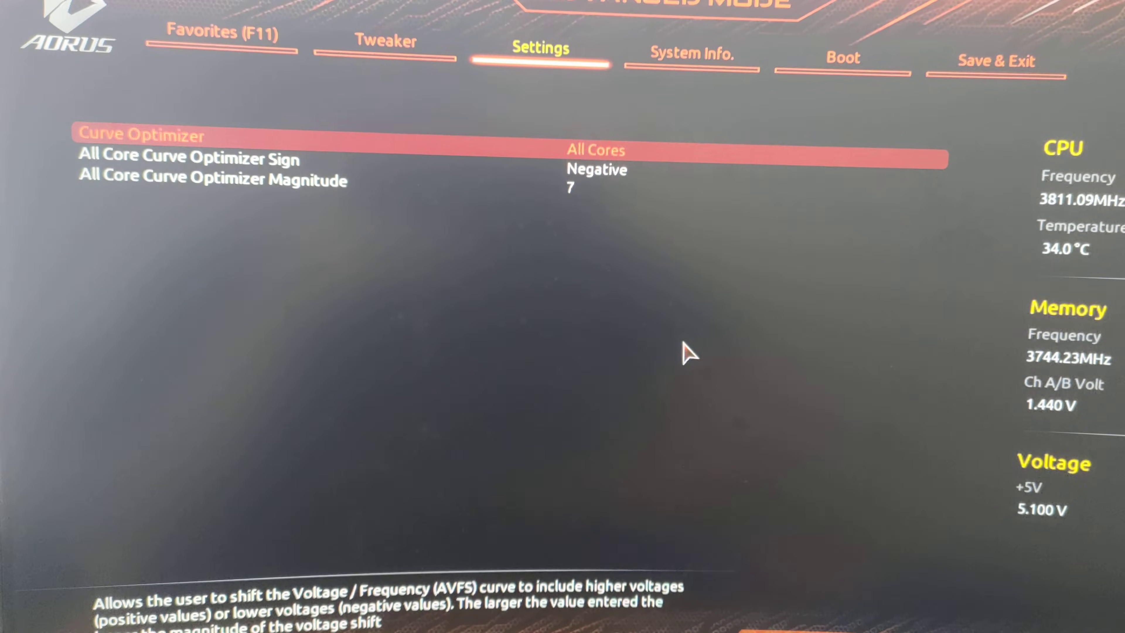
key("down")
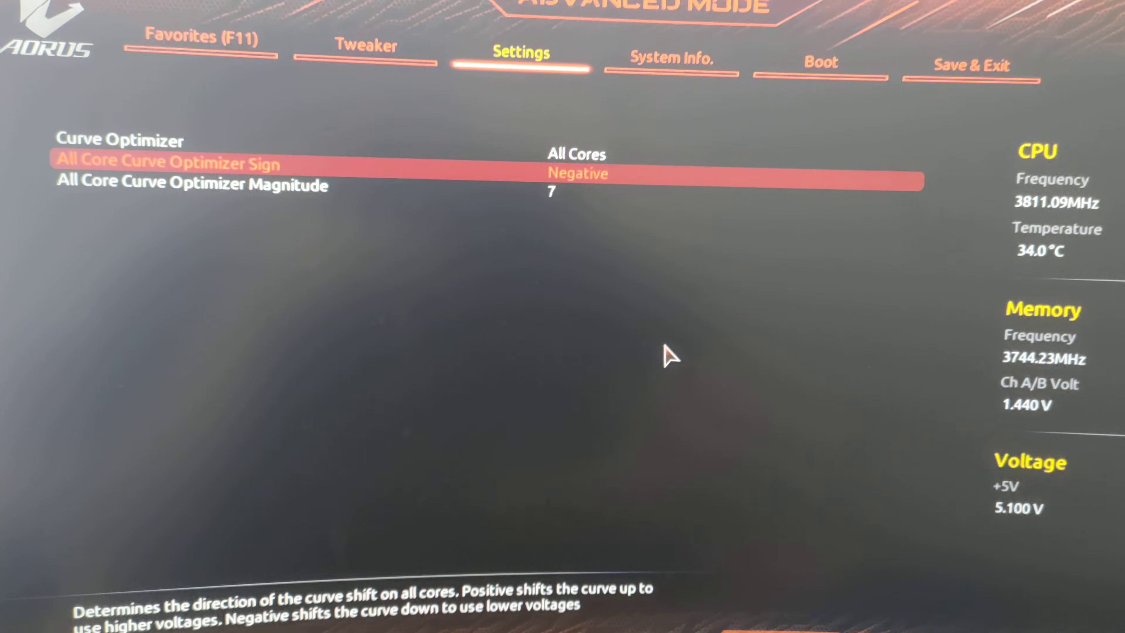
left_click(192, 185)
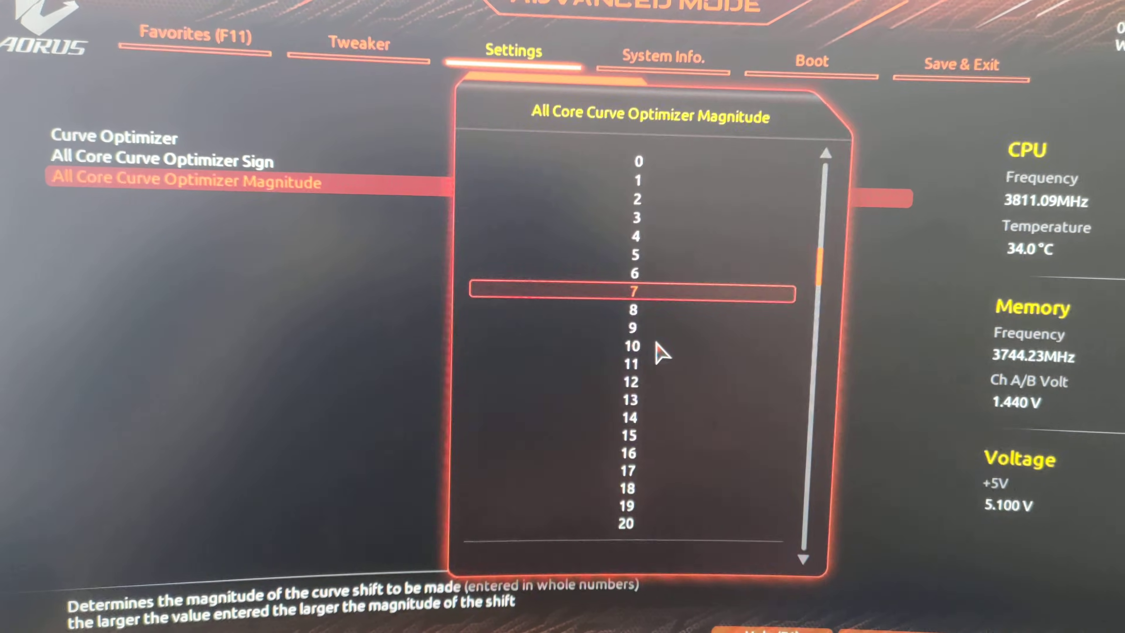
left_click(633, 292)
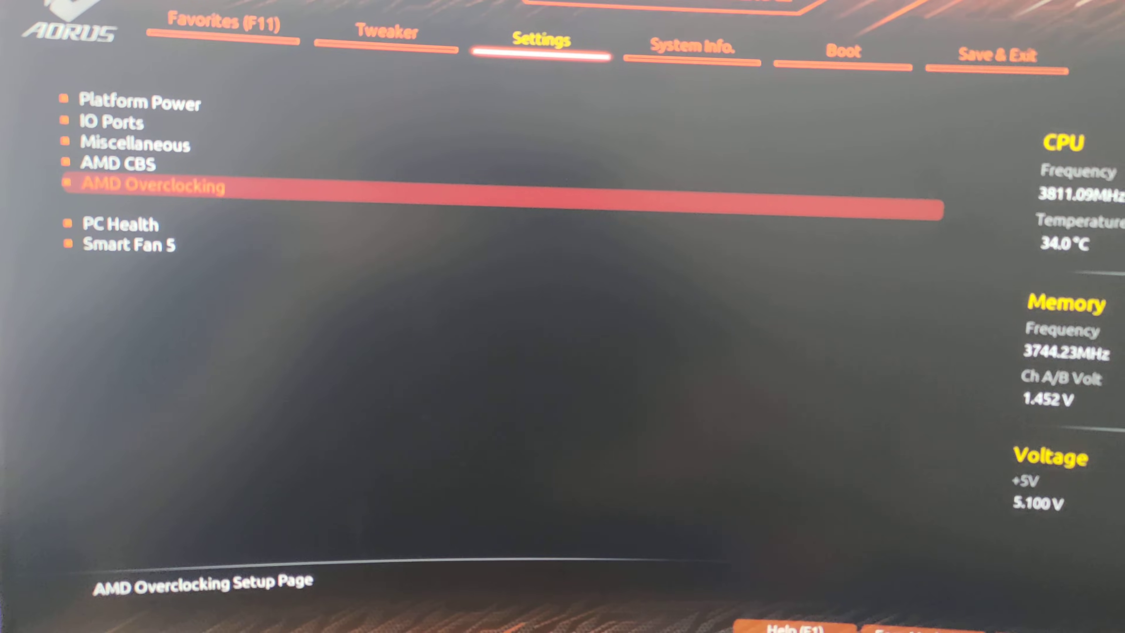
- Start Save & Exit Setup to bring up the save-and-reset confirmation
left_click(992, 48)
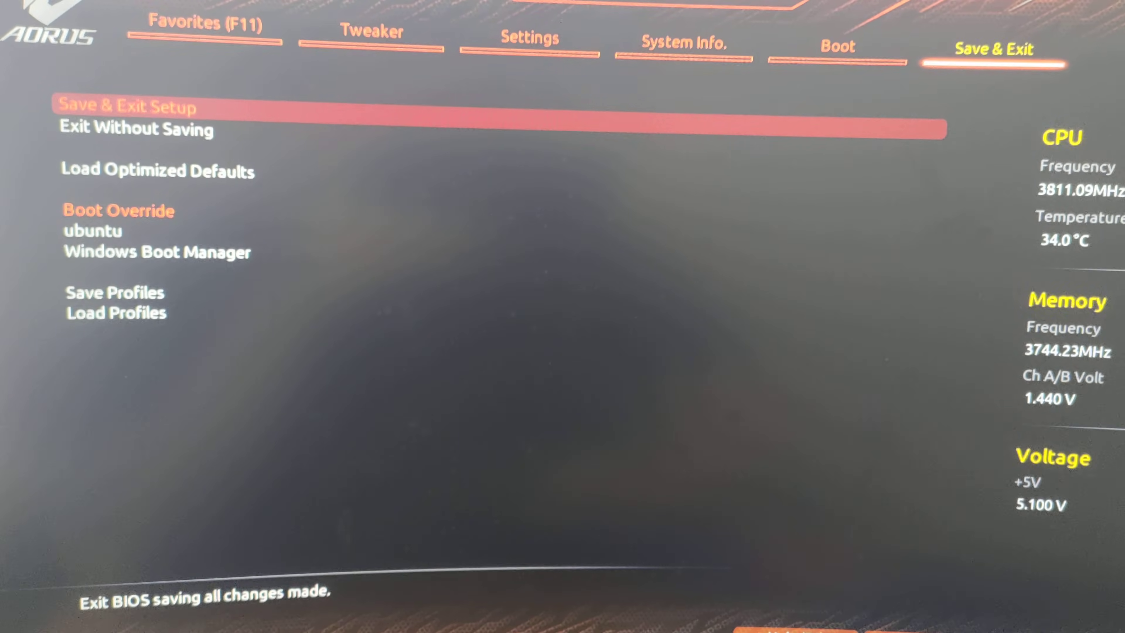
left_click(129, 106)
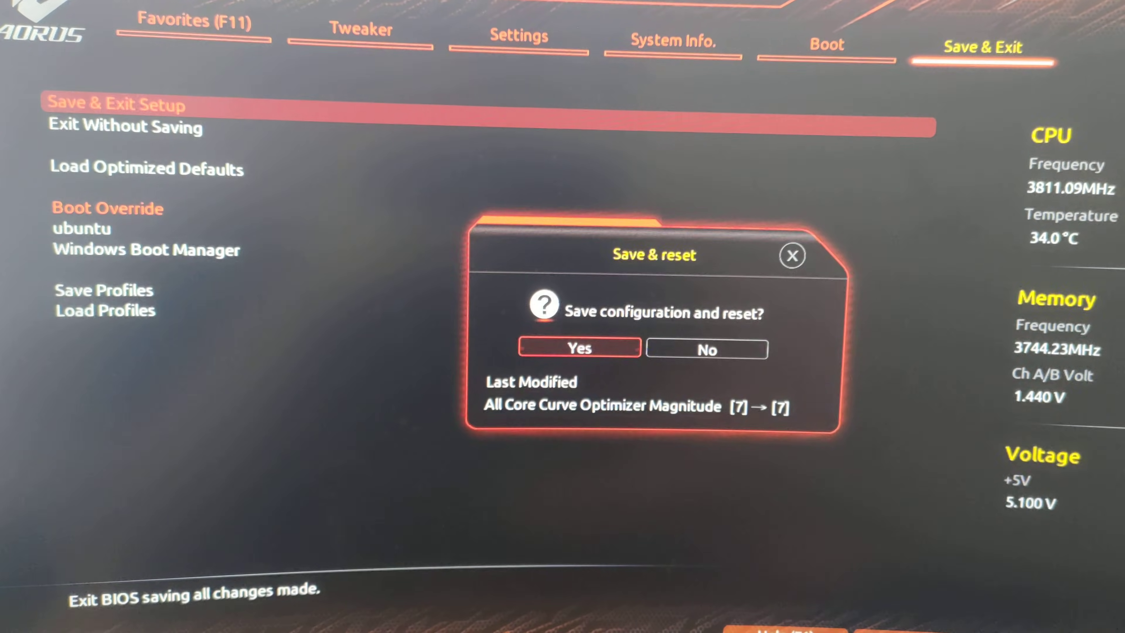